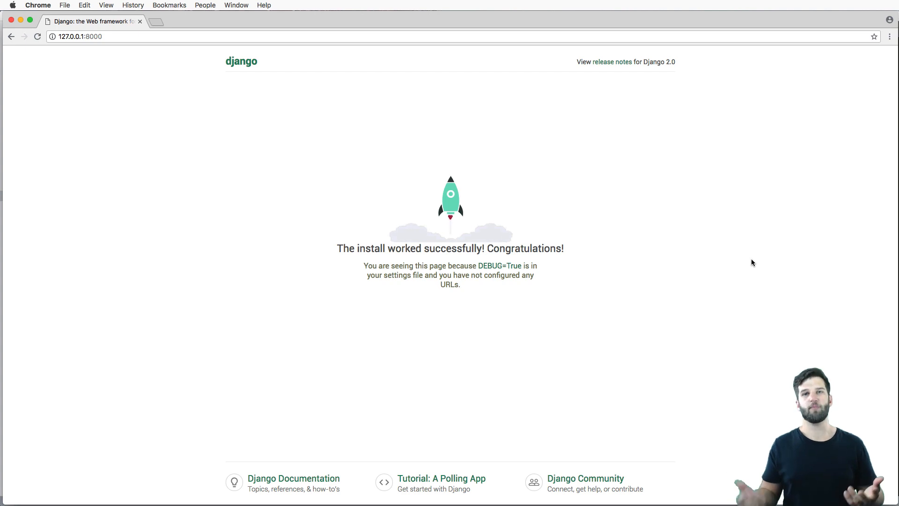
mouse_move(705, 263)
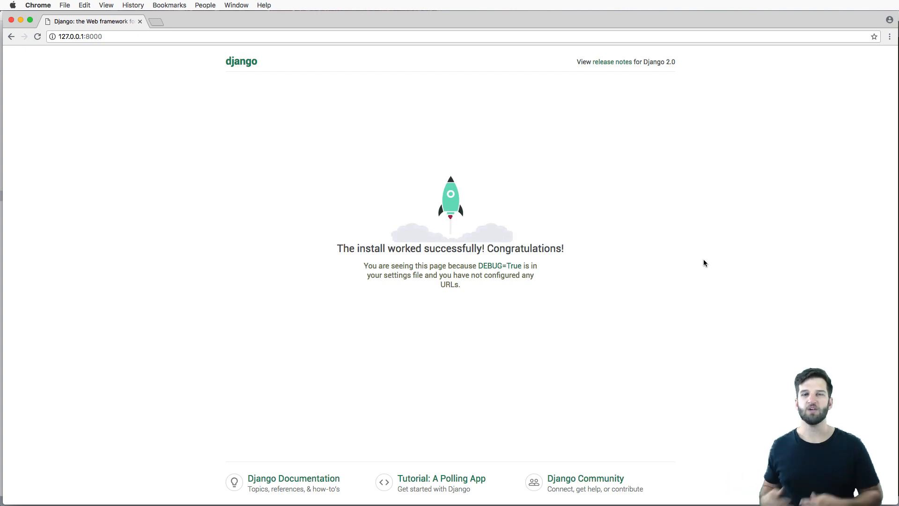
mouse_move(684, 250)
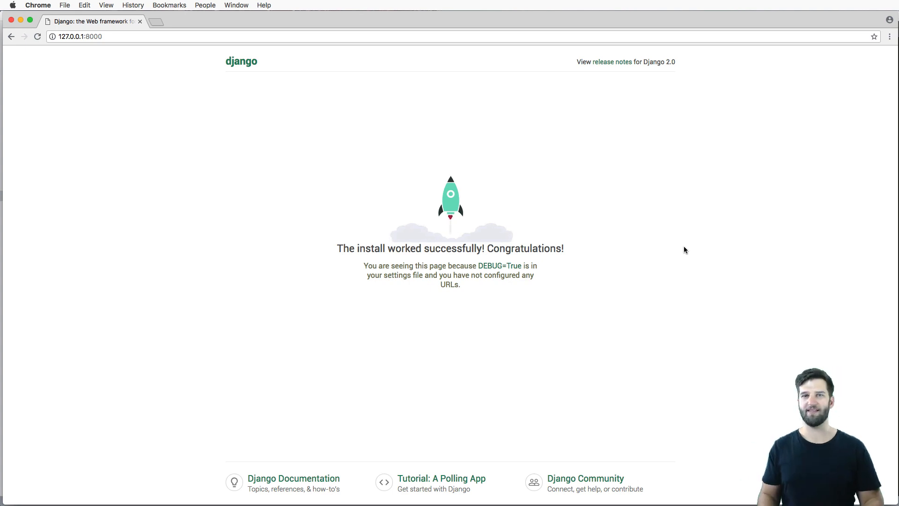
mouse_move(568, 269)
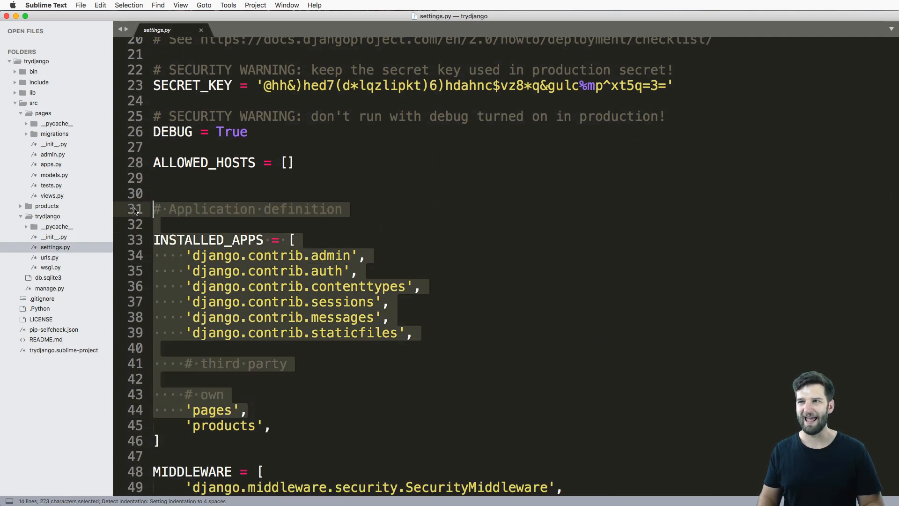
Step: Open pages/views.py and place the cursor after the views placeholder comment
left_click(160, 440)
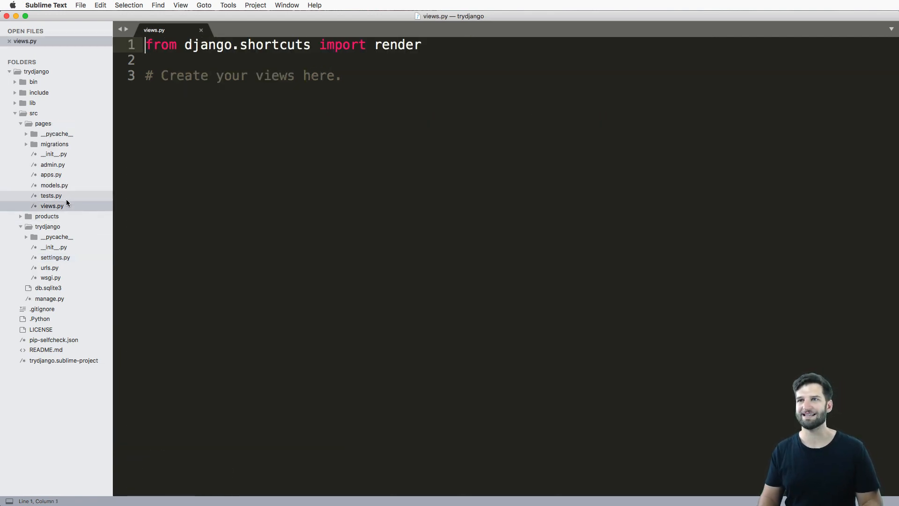
left_click(341, 75)
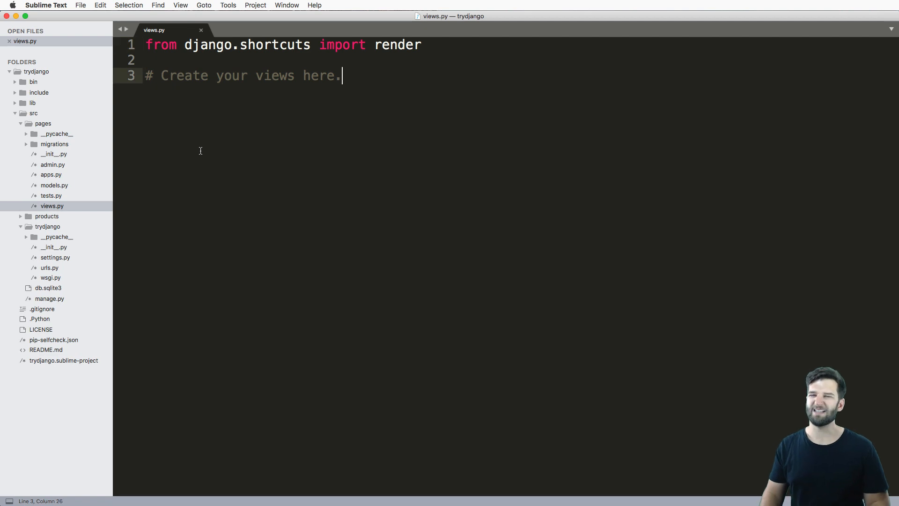
mouse_move(230, 130)
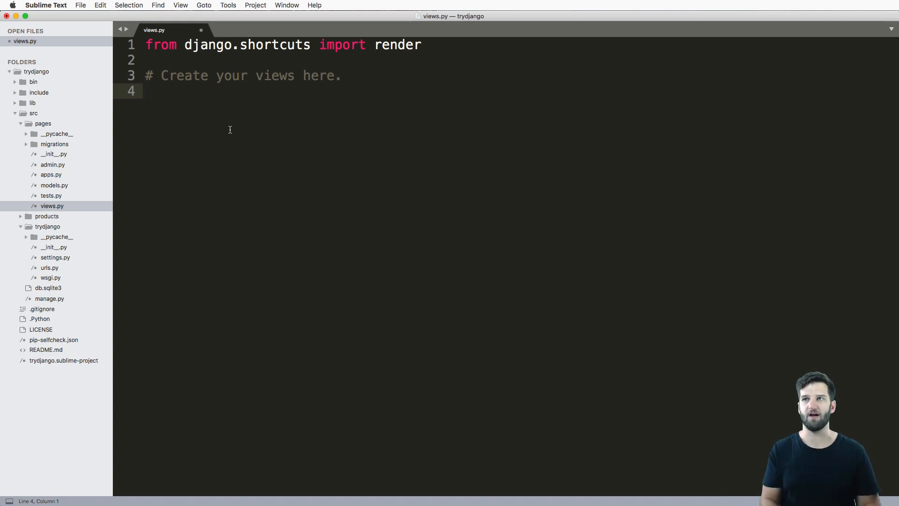
Step: Define a home() function with a bare return statement
type("def")
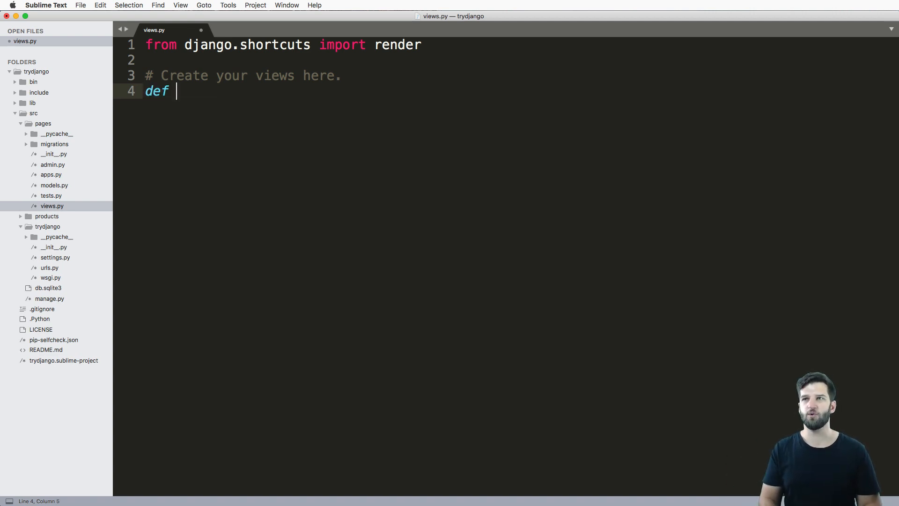
type("home():")
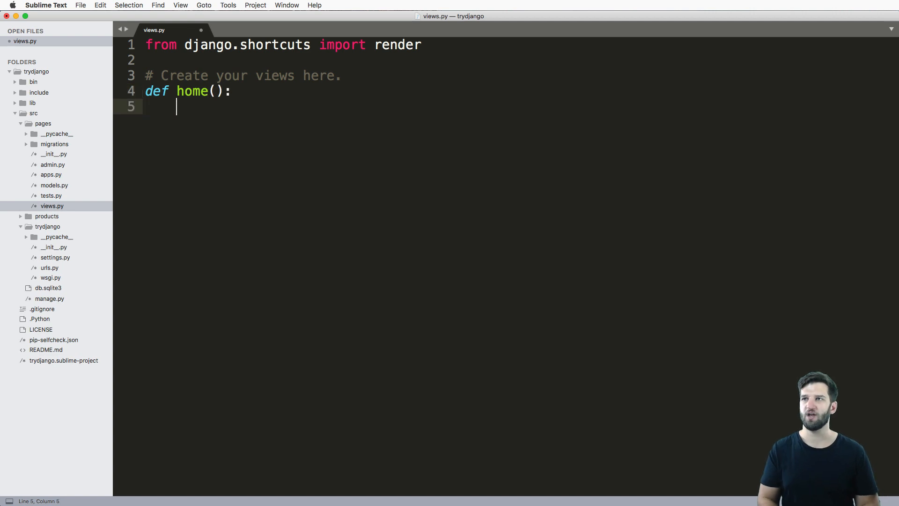
type("return")
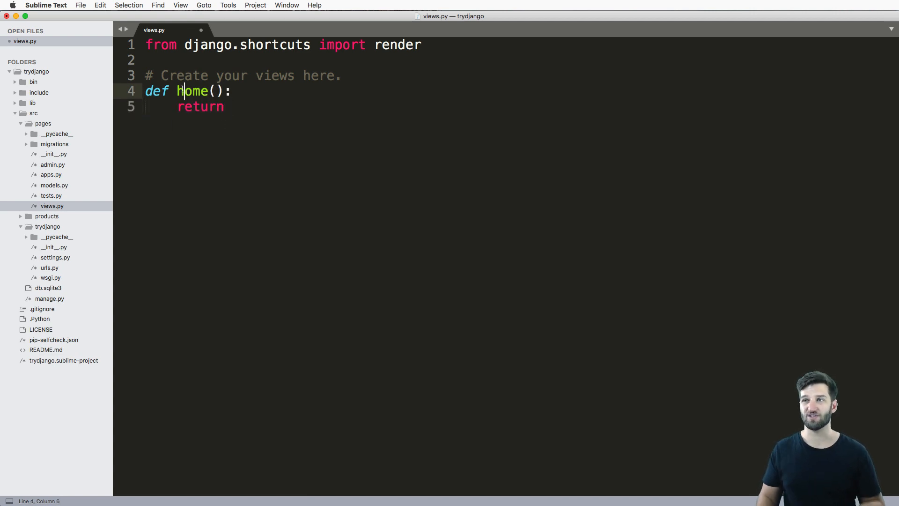
Step: Rename the function to home_view and return to the end of its return line
double_click(193, 90)
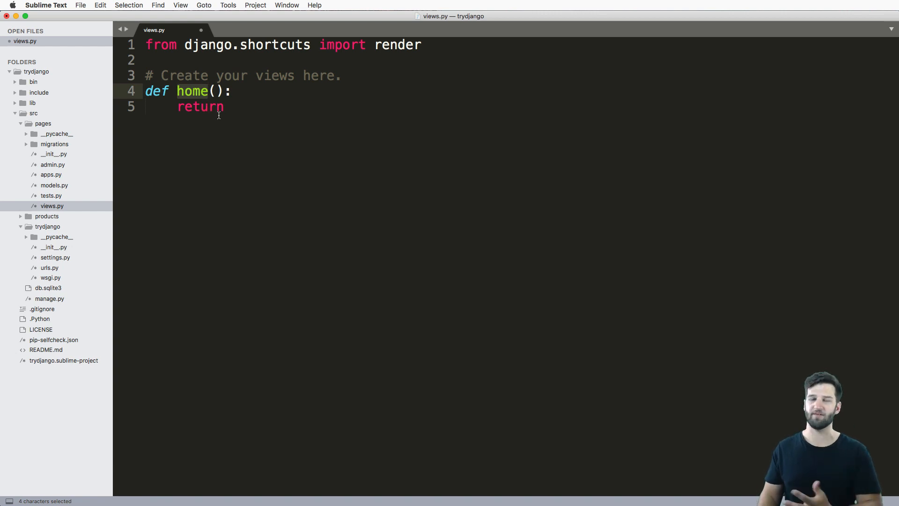
left_click(209, 91)
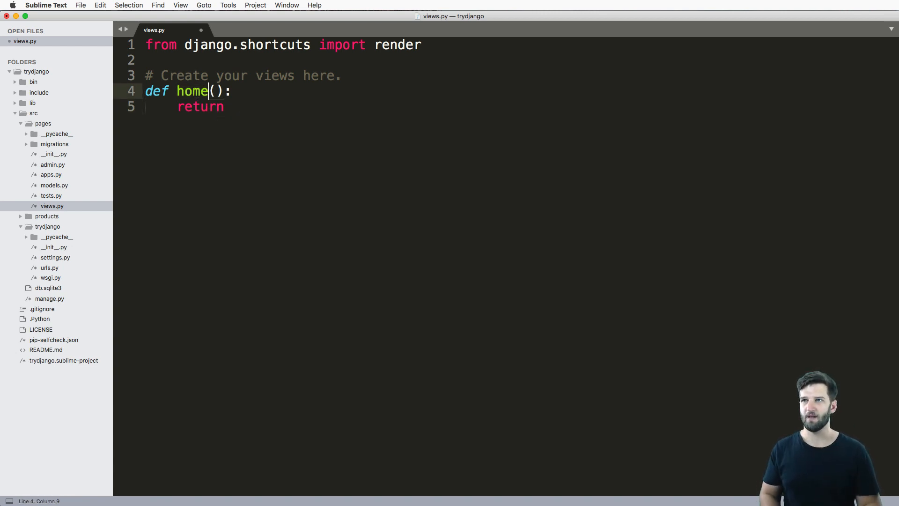
type("_view")
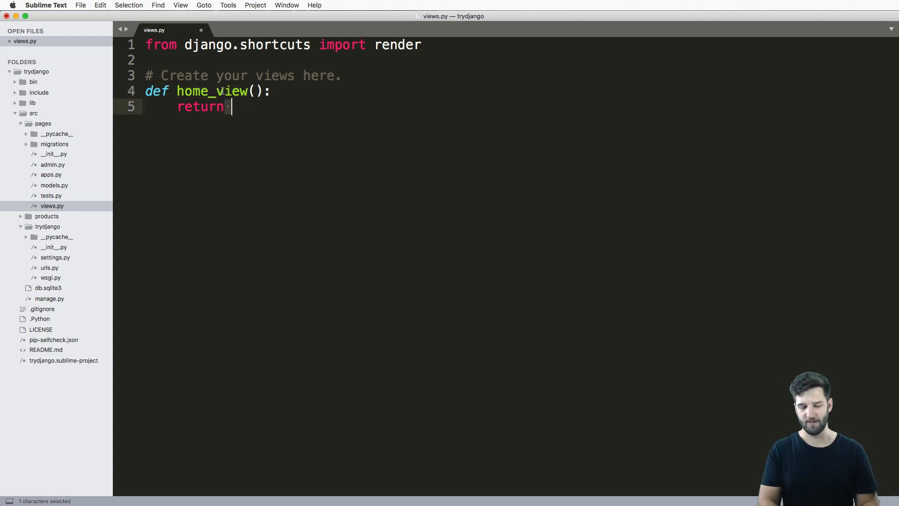
type("homepa")
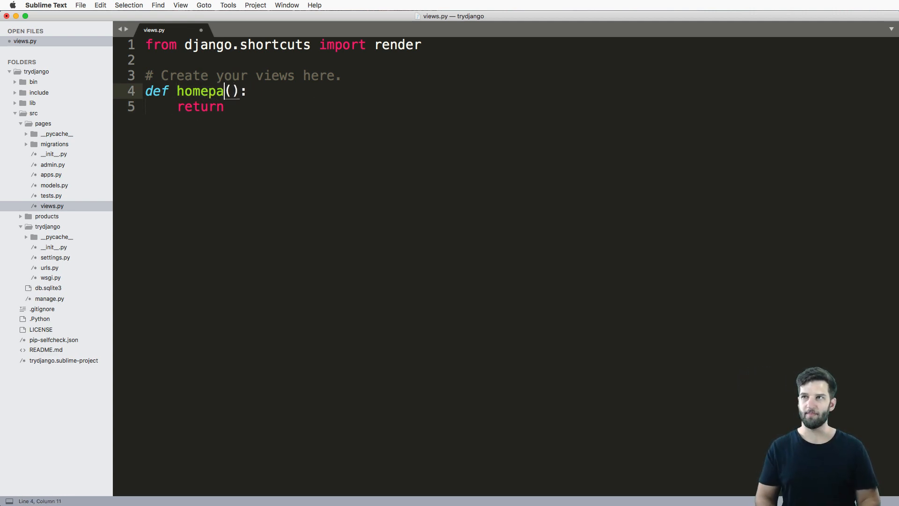
type("ge_ivew")
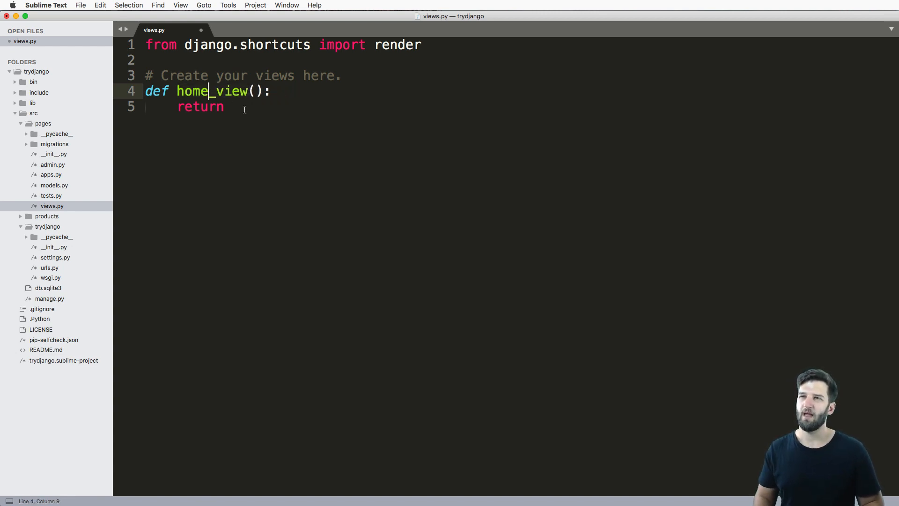
left_click(224, 107)
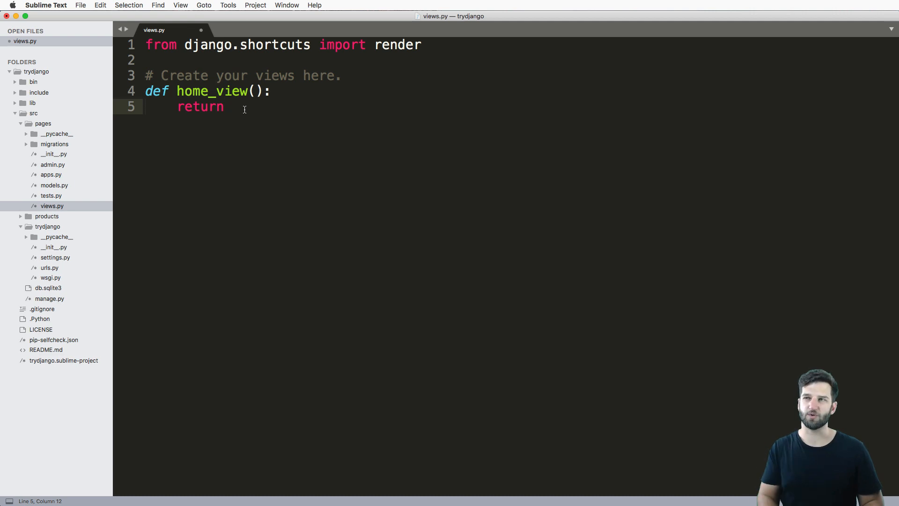
Step: Make home_view return the string "<h1>Hello World</h1>"
type("\"<H")
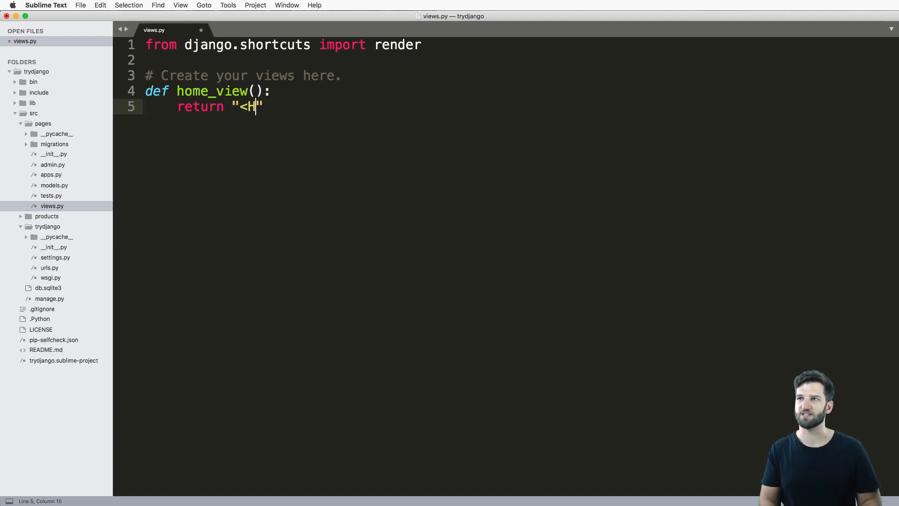
type("1>Hell")
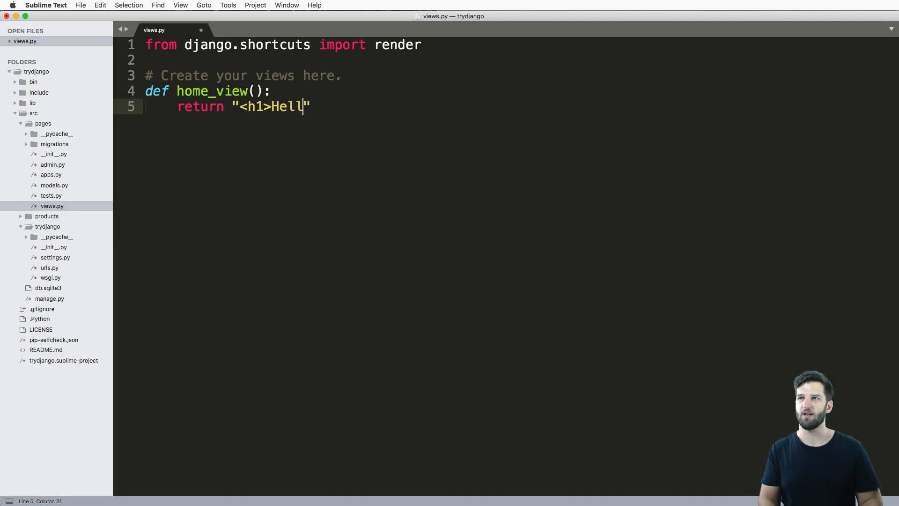
type("o Wol")
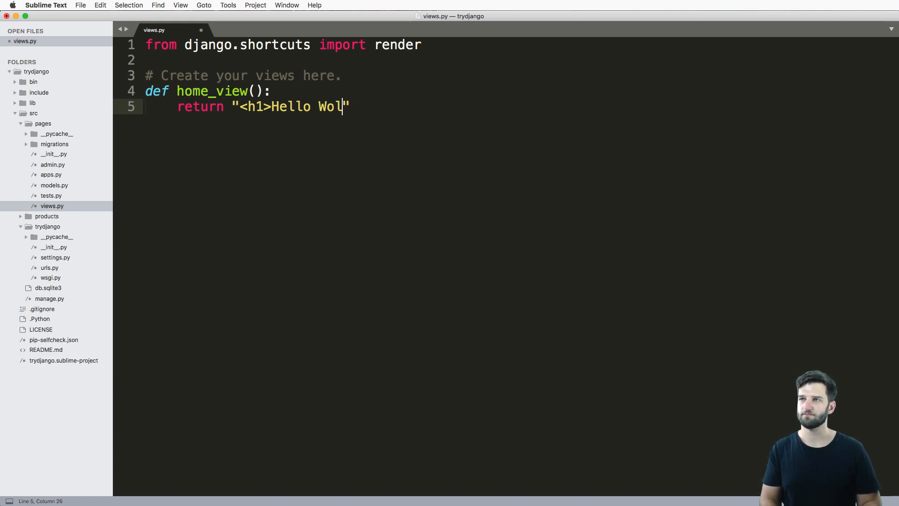
type("rld")
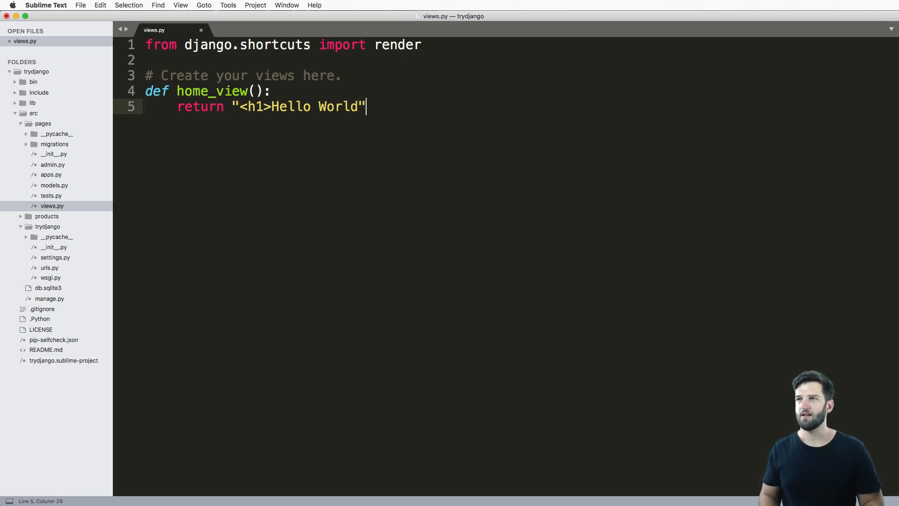
type("</h1>")
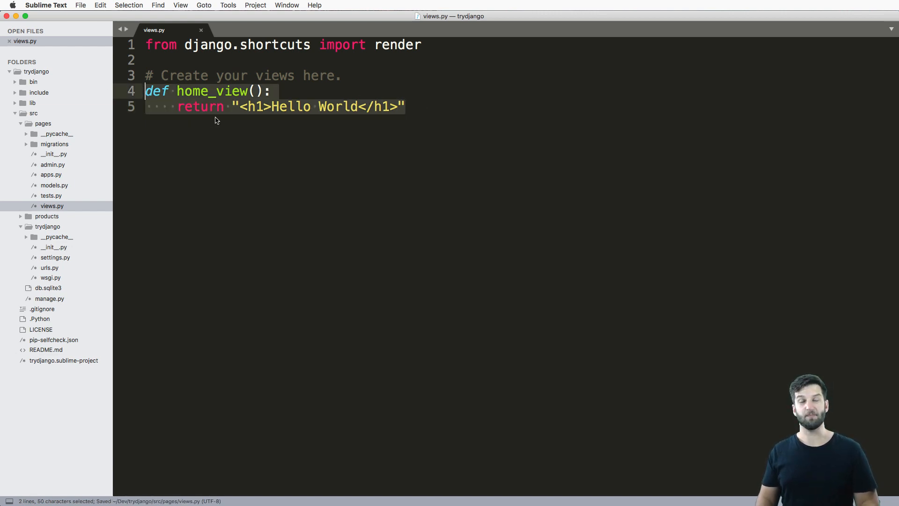
mouse_move(232, 128)
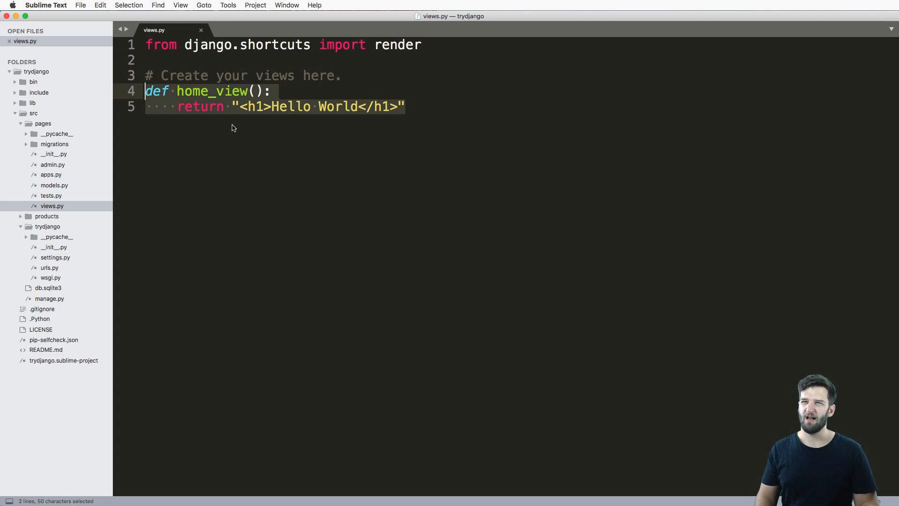
mouse_move(275, 159)
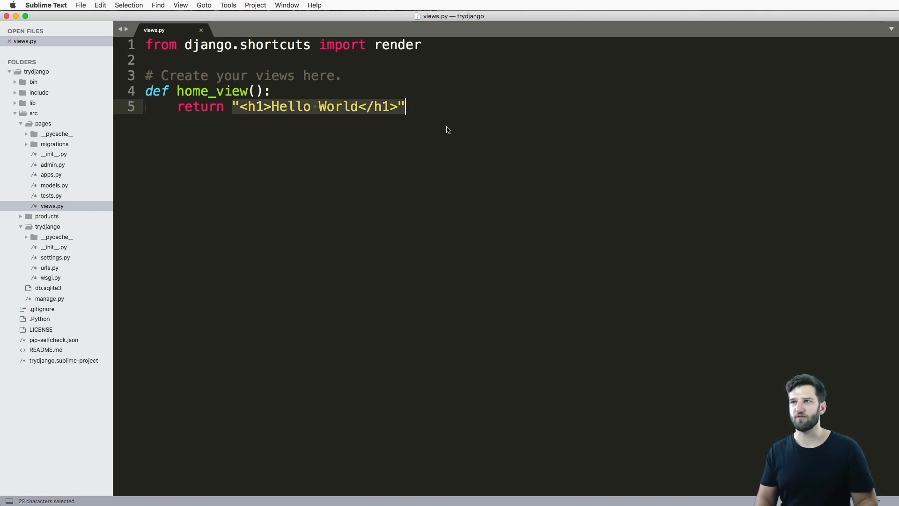
mouse_move(454, 110)
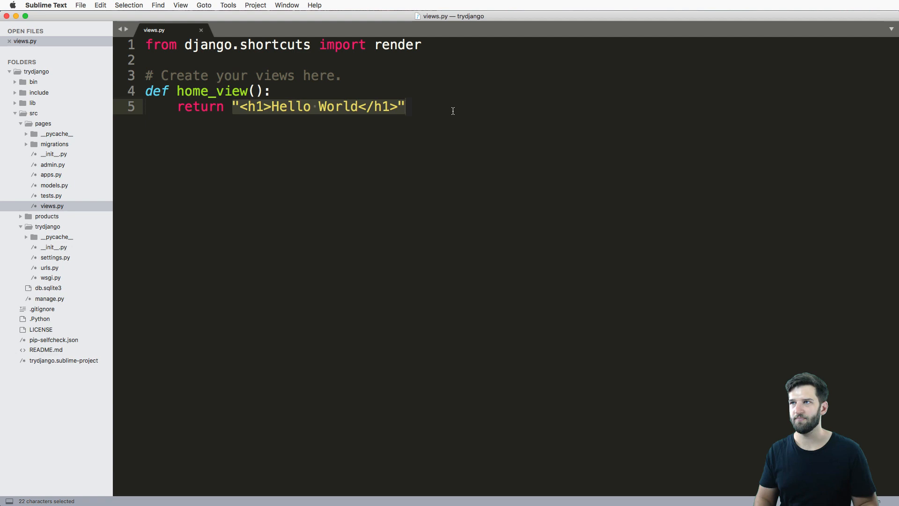
Step: Annotate the return line with a '# string of HTML code' comment
type("# string o")
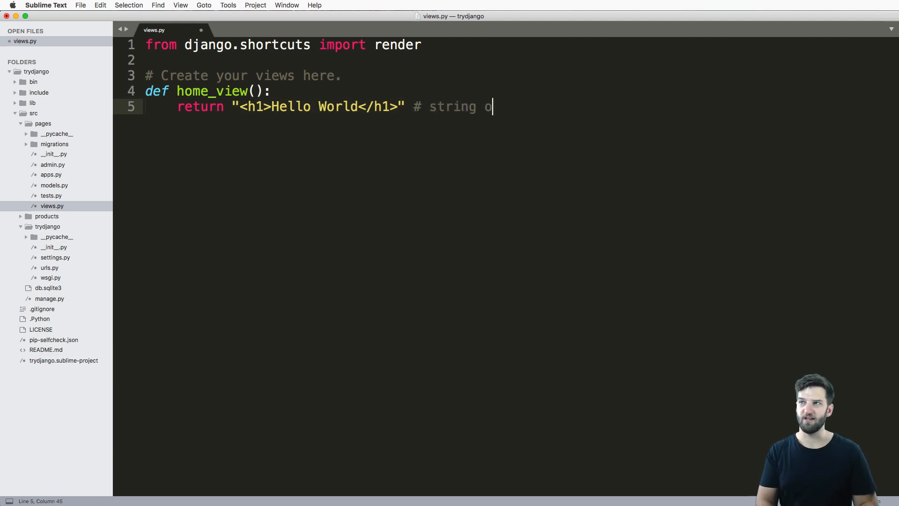
type("f HTML code")
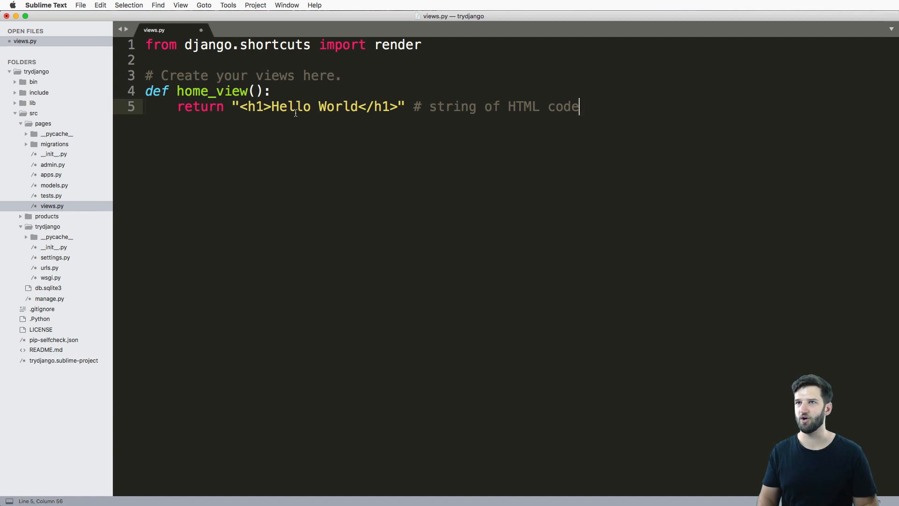
double_click(523, 107)
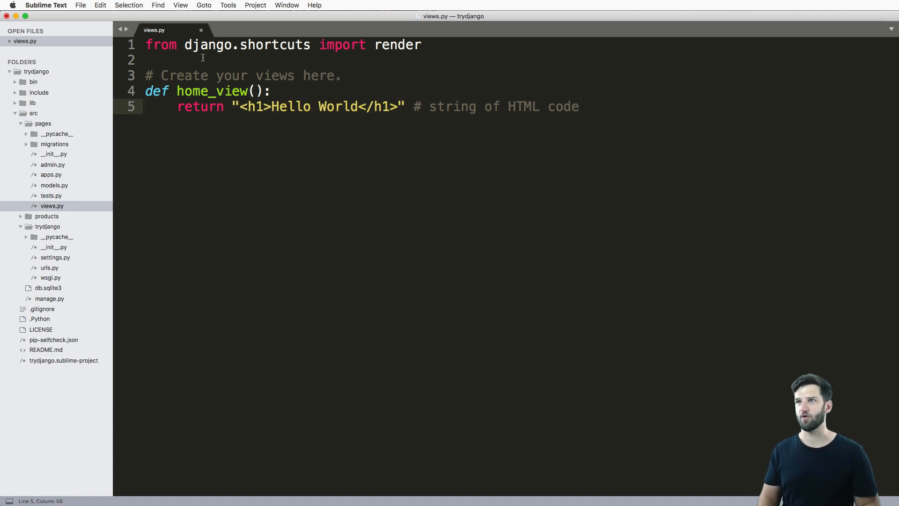
Step: Import HttpResponse from django.http and wrap the returned Hello World string in HttpResponse(...)
left_click(160, 60)
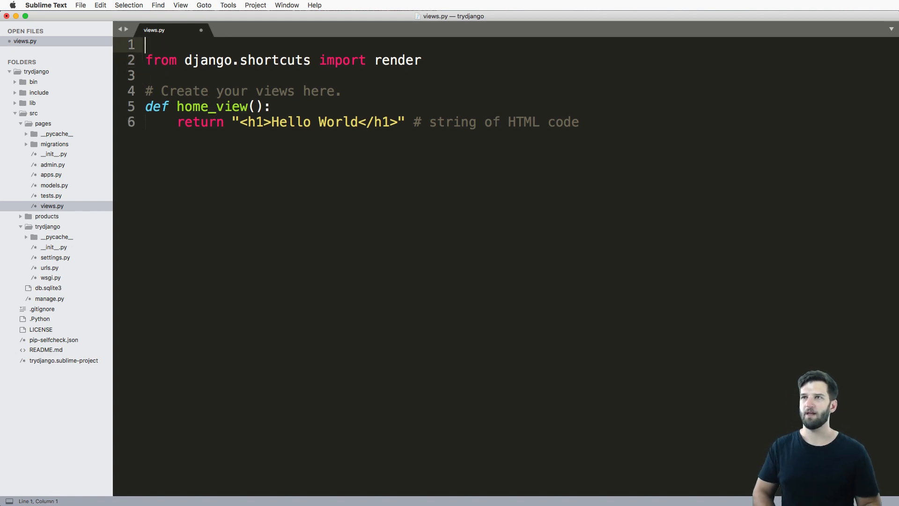
type("from django.")
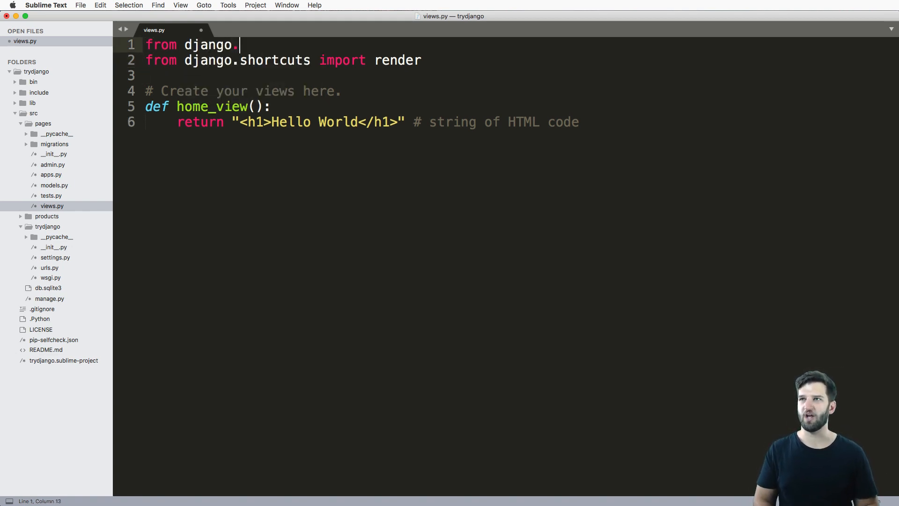
type("http import H")
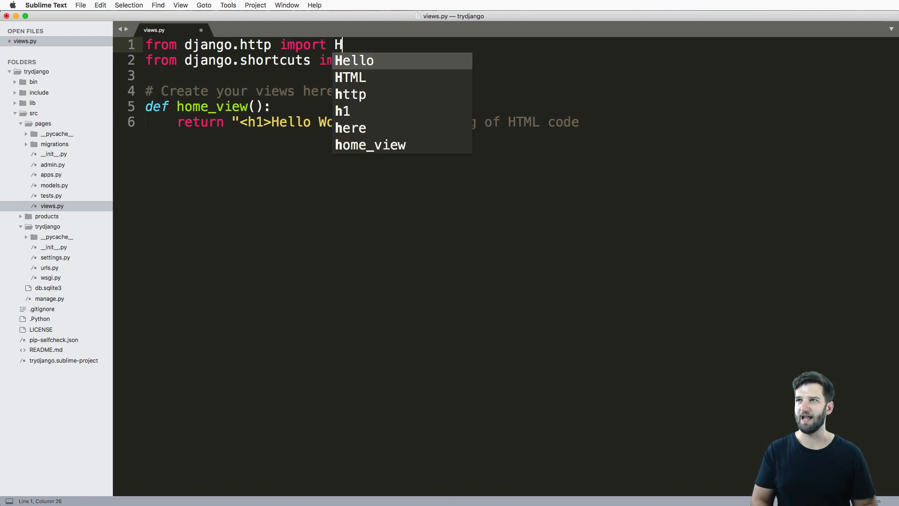
type("ttp")
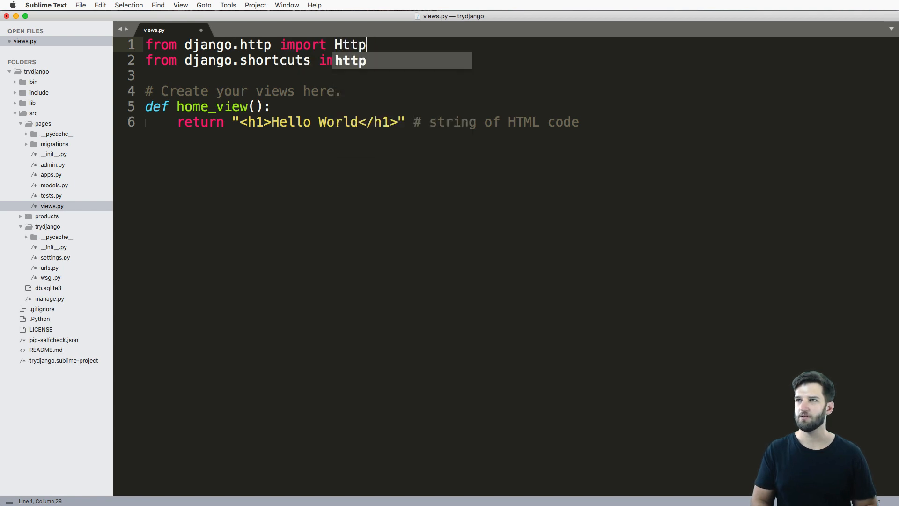
type("Response")
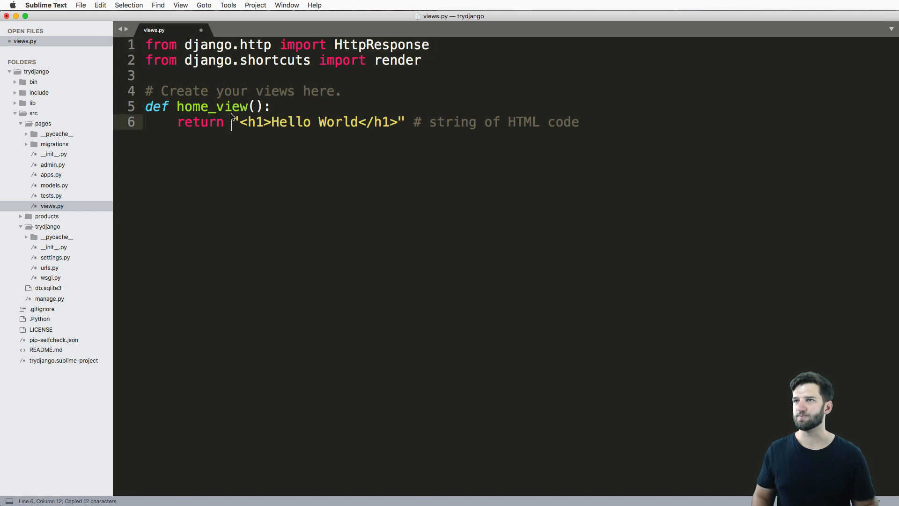
type("HttpResponse(")
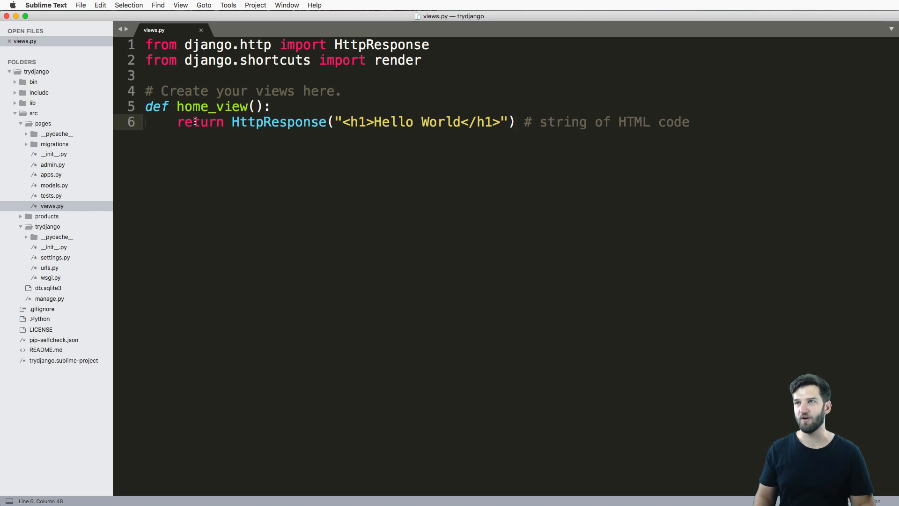
mouse_move(225, 113)
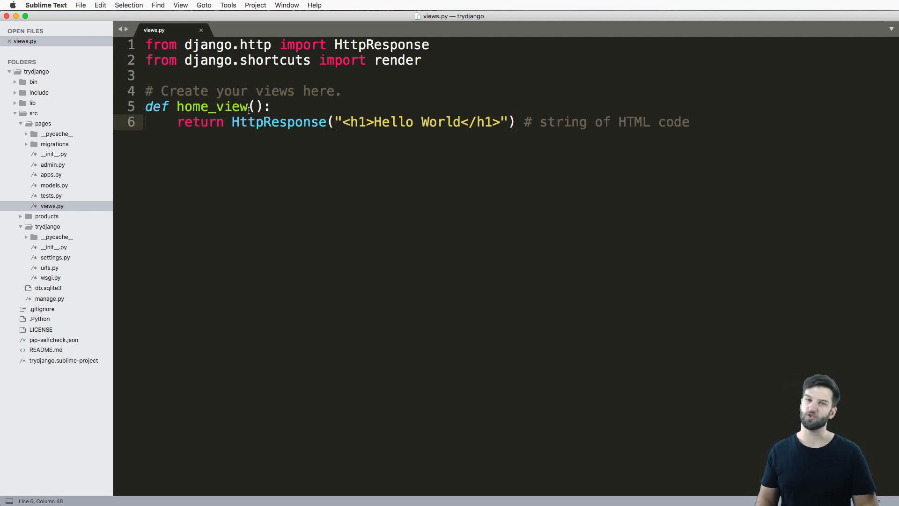
Step: Give home_view *args, **kwargs parameters and a matching '# *args, **kwargs' comment
type("*a")
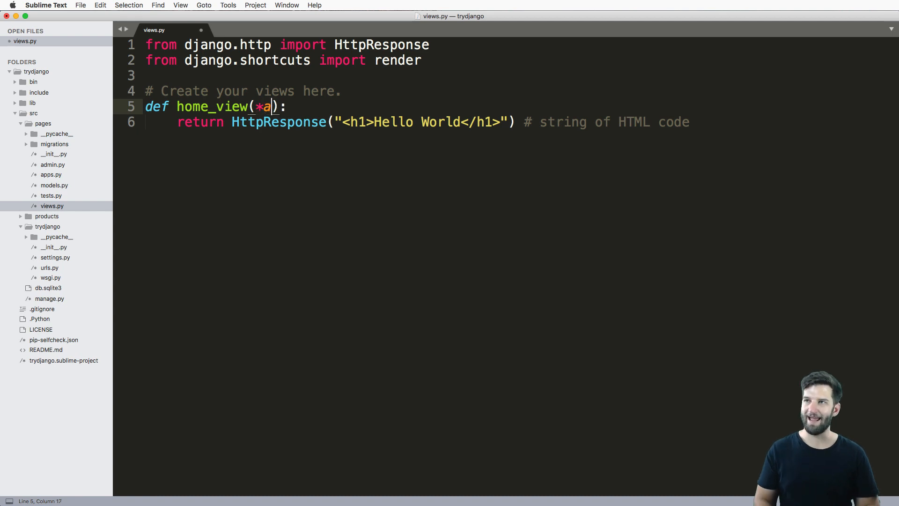
type("rgs, **kwargs")
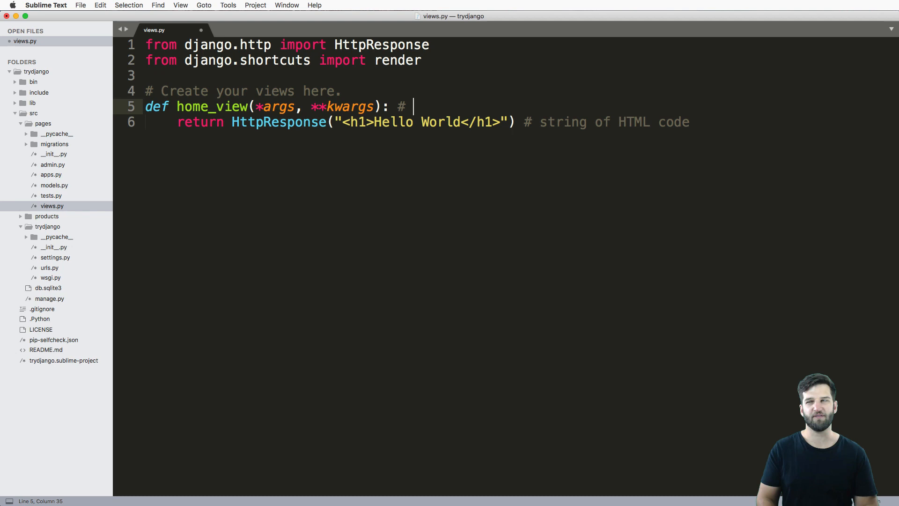
type("*args, **")
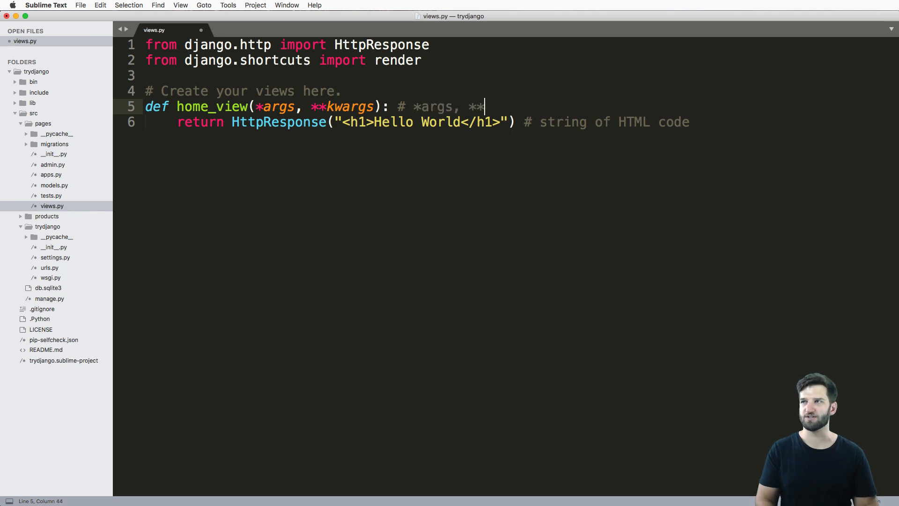
type("kwargs")
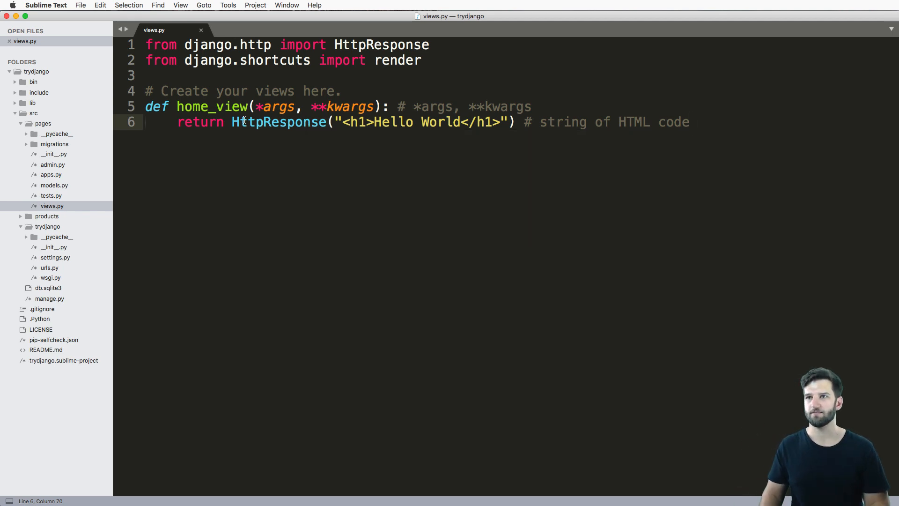
mouse_move(219, 168)
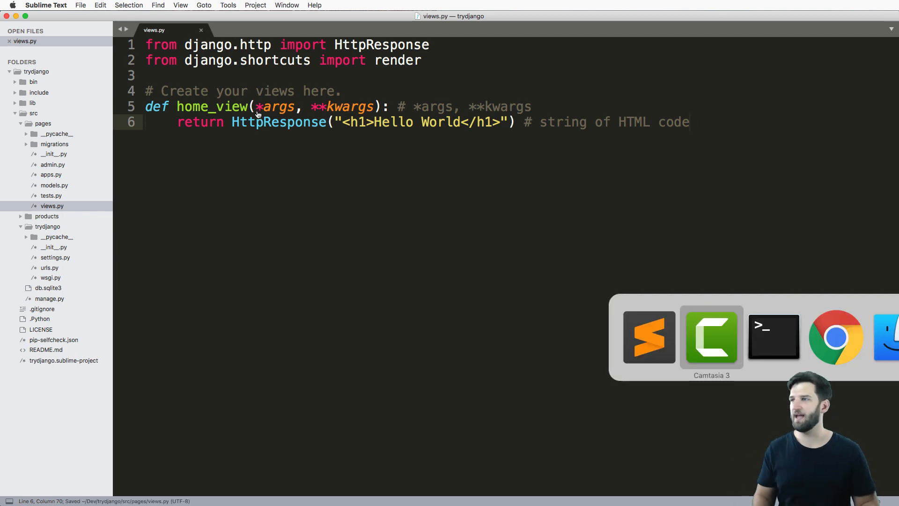
Step: Visit 127.0.0.1:8000/abc/ in Chrome to see Django's 404 page listing only admin/
left_click(835, 336)
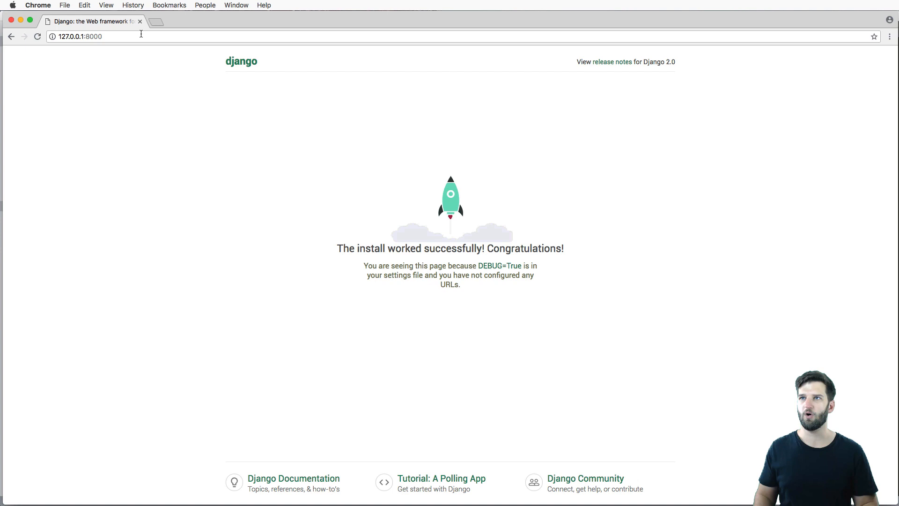
type("/abc/")
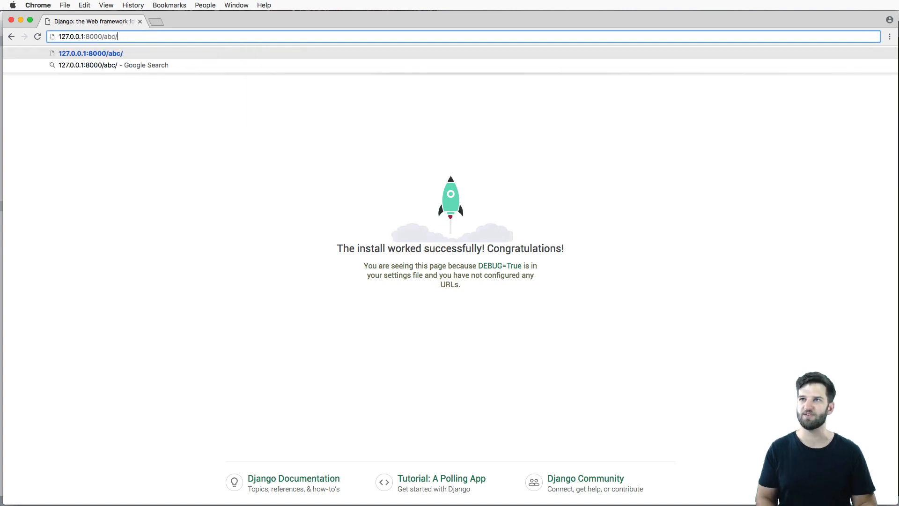
key("Return")
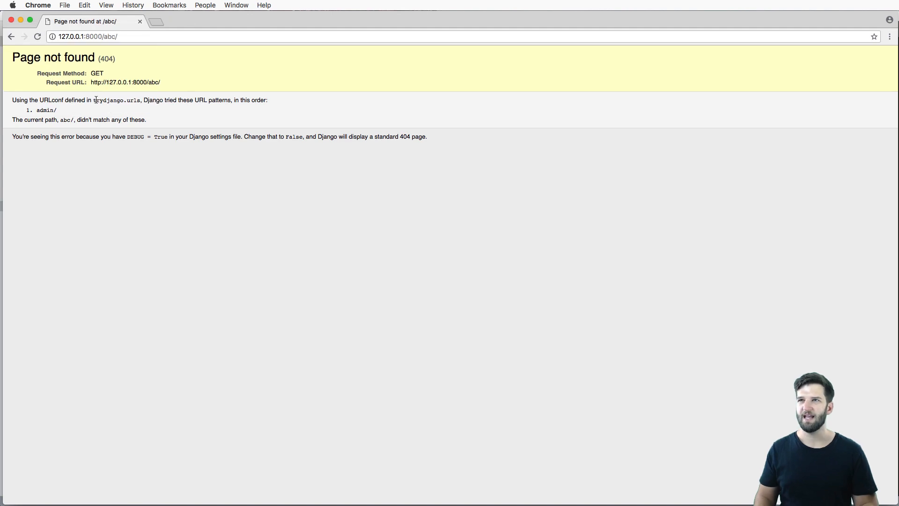
mouse_move(156, 115)
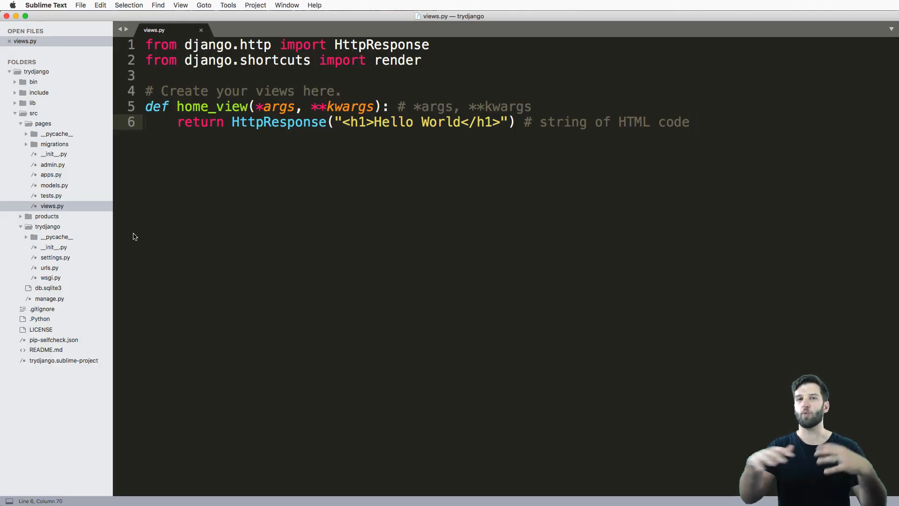
mouse_move(75, 247)
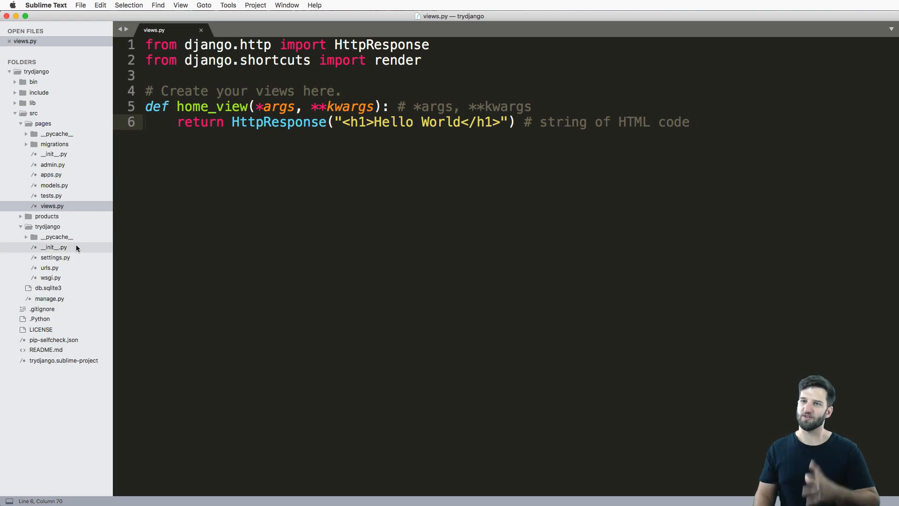
Step: Review settings.py's ROOT_URLCONF entry, then open the trydjango project's urls.py
left_click(55, 256)
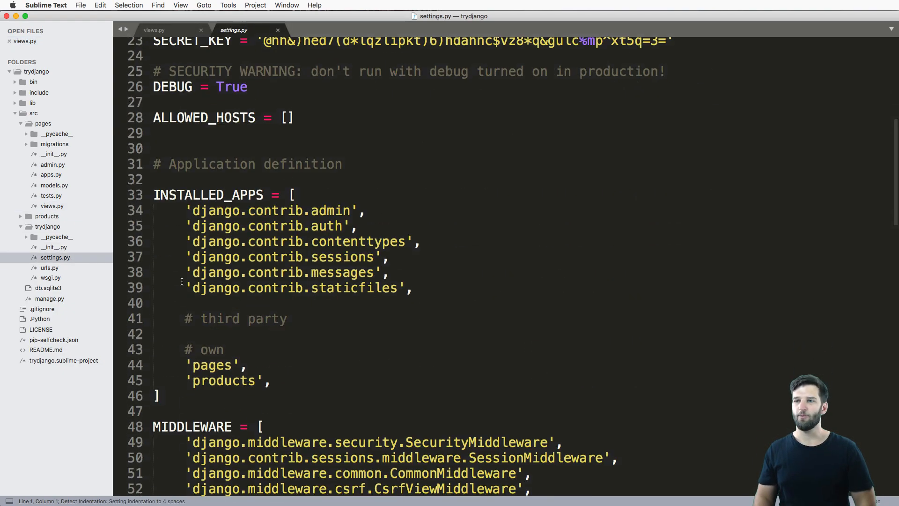
scroll("down", 3)
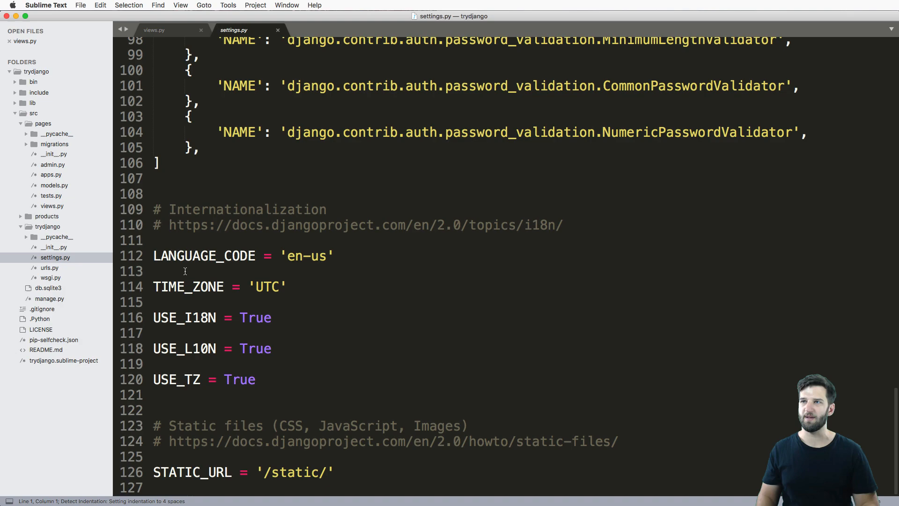
scroll("up", 3)
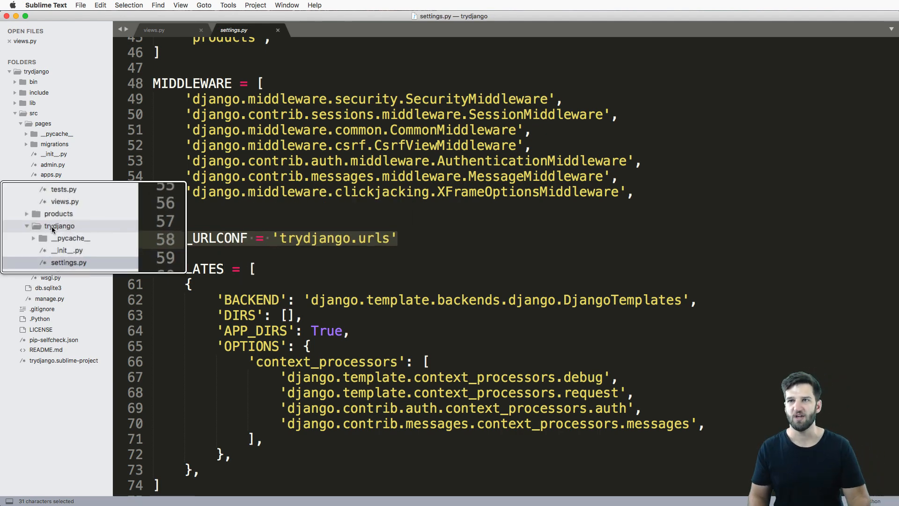
left_click(51, 226)
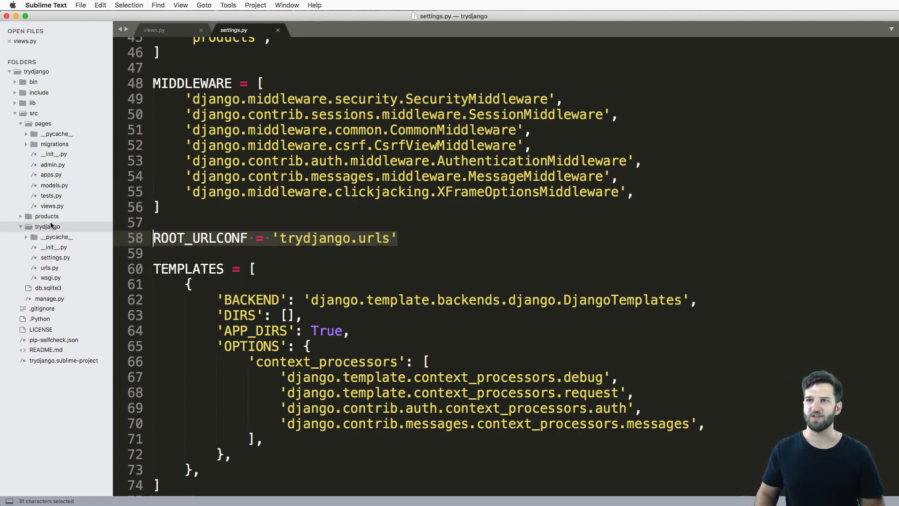
left_click(49, 268)
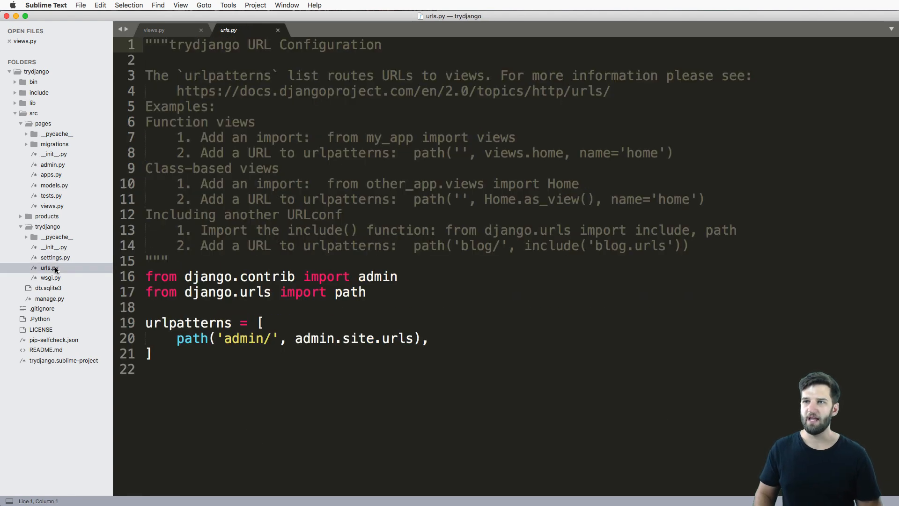
Step: Keep urls.py open as a tab and start a new 'from' import line below the existing imports
left_click(45, 268)
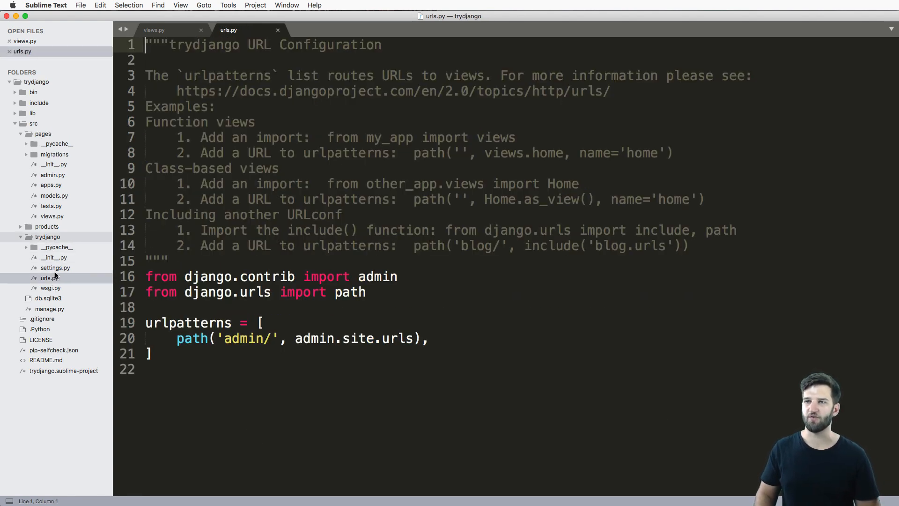
mouse_move(65, 286)
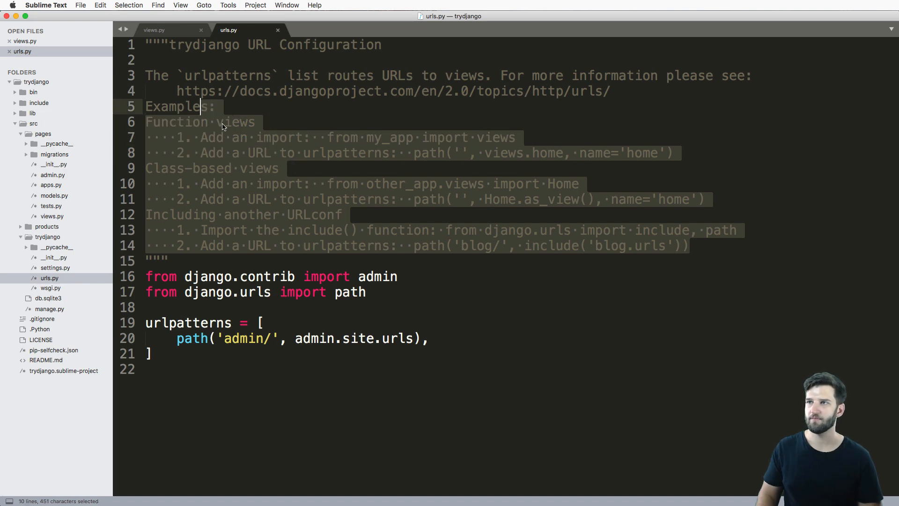
left_click(249, 268)
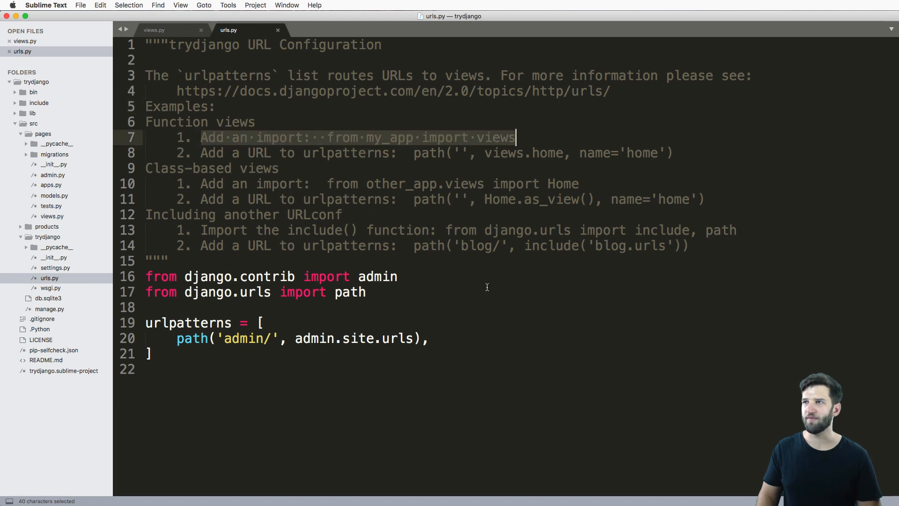
type("from pages")
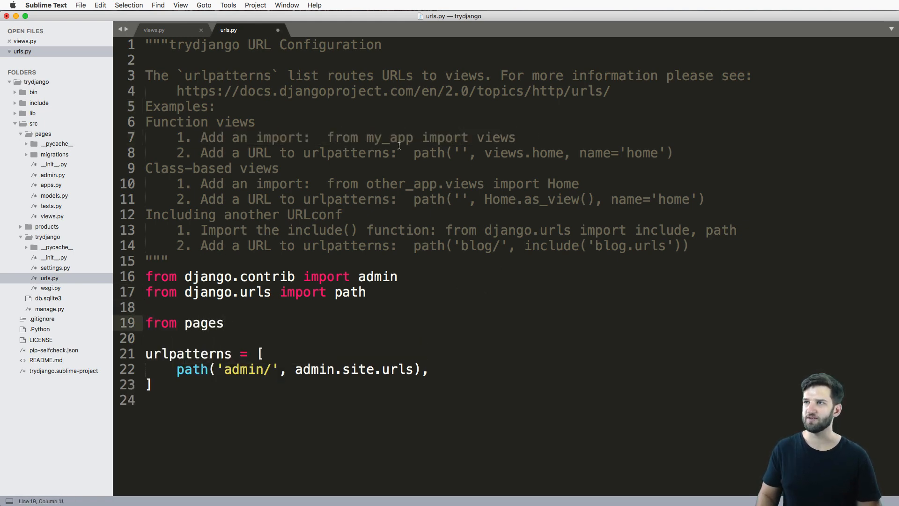
Step: Import views from pages and add path('', views.home, name='home') to urlpatterns
double_click(389, 137)
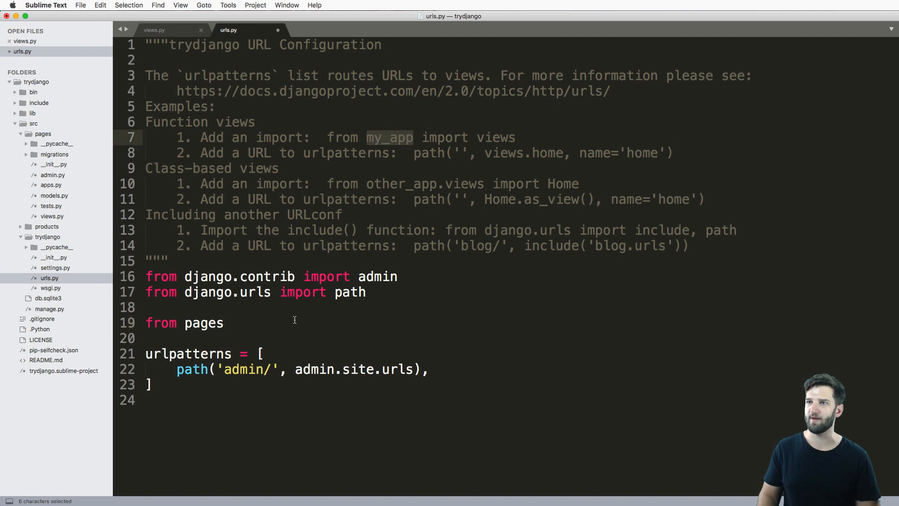
type("import views")
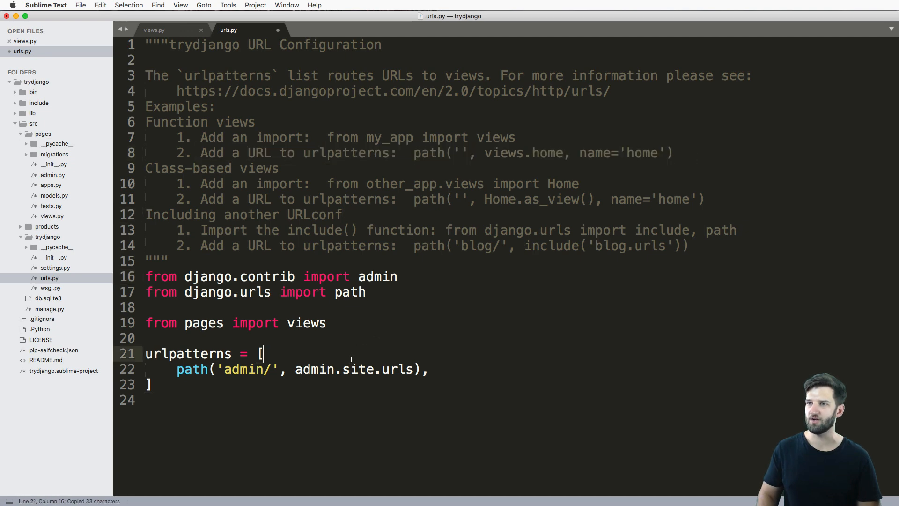
type("path('', views.home, name='home'),")
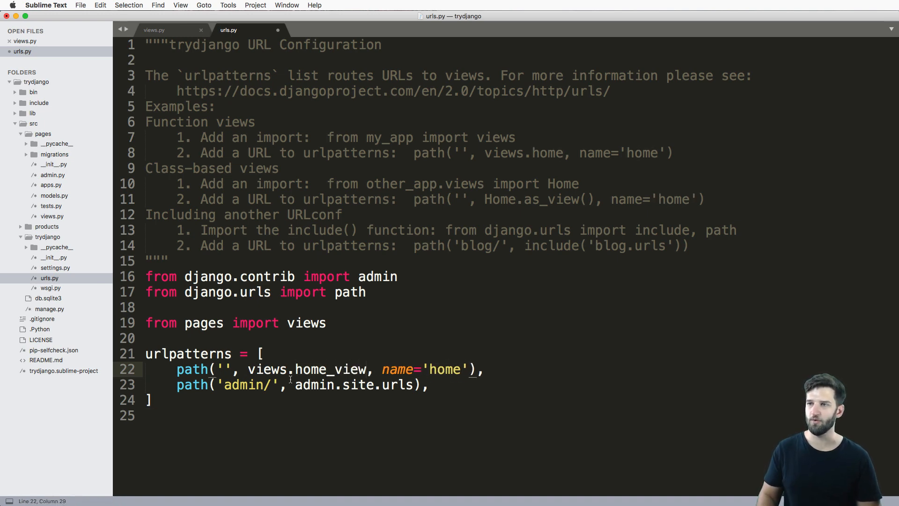
left_click(190, 369)
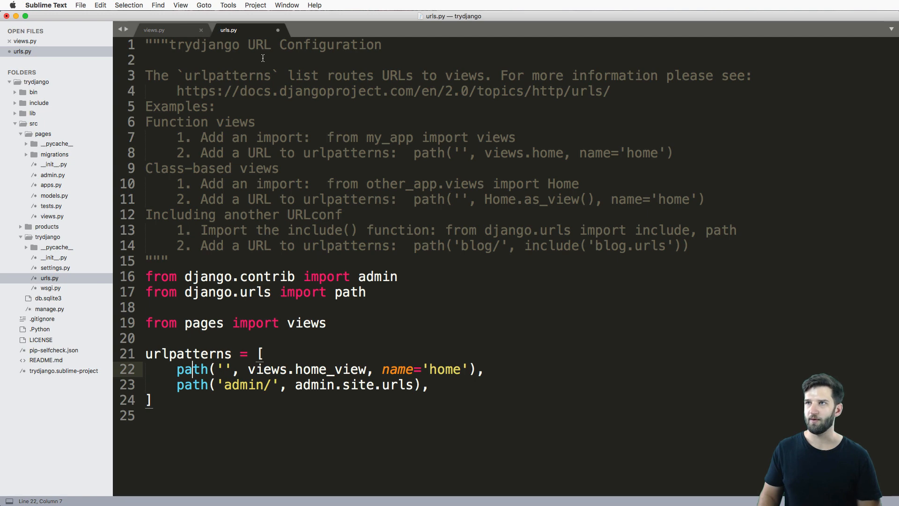
Step: Check the actual function name home_view in views.py
left_click(154, 29)
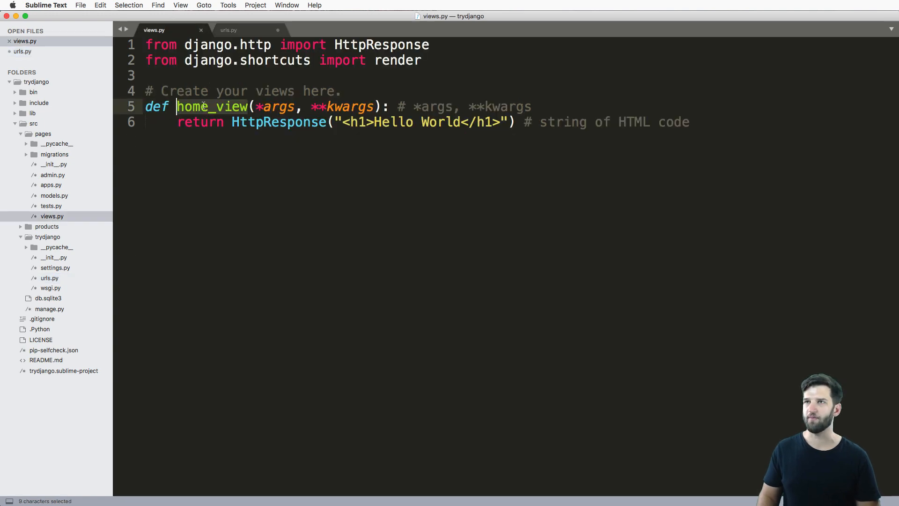
left_click(228, 30)
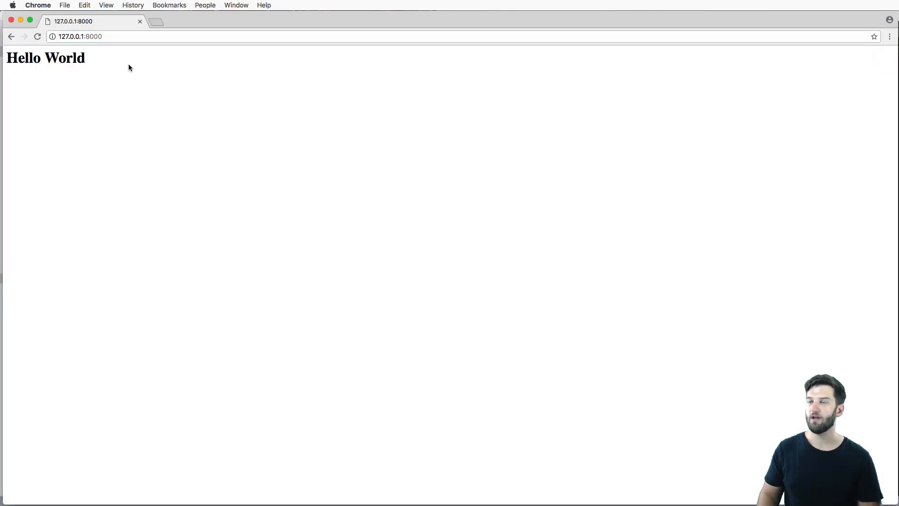
mouse_move(140, 109)
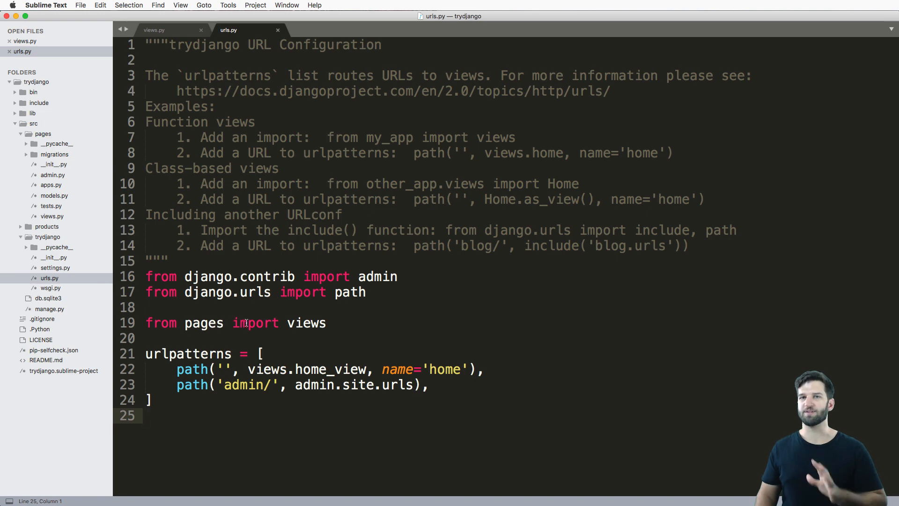
mouse_move(523, 160)
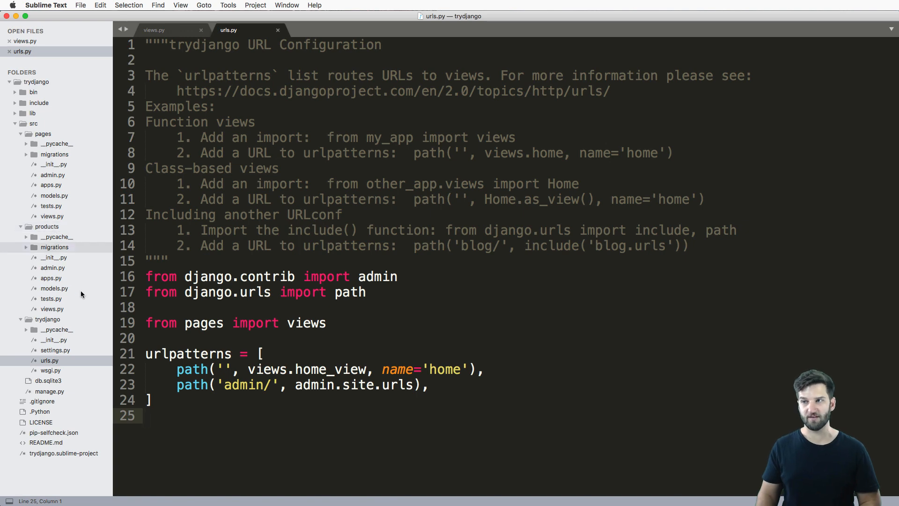
Step: Rewrite the import as 'from pages.views import home_view' using autocomplete
type("from p")
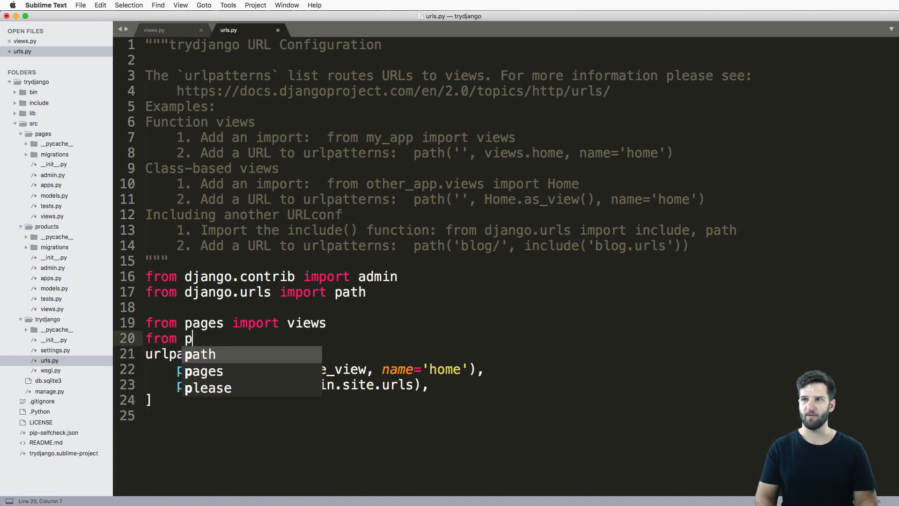
type("roducts import v")
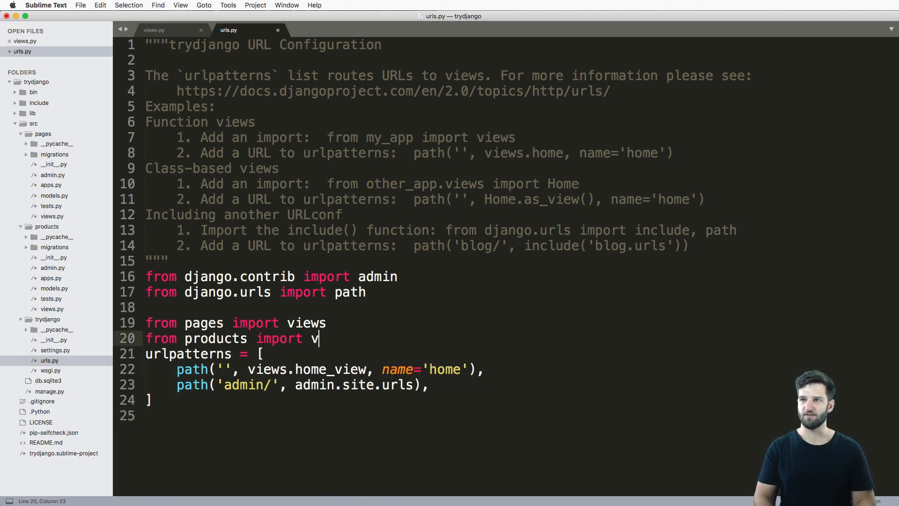
type("iews")
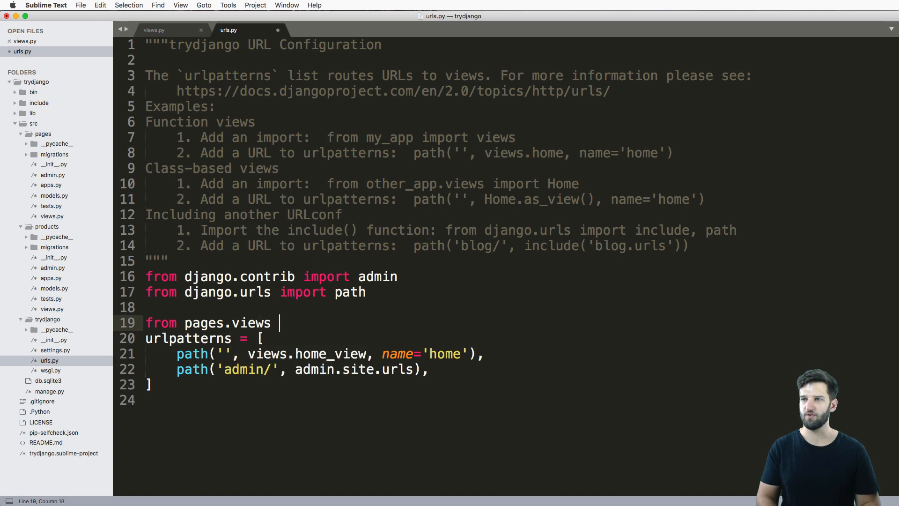
type("import home")
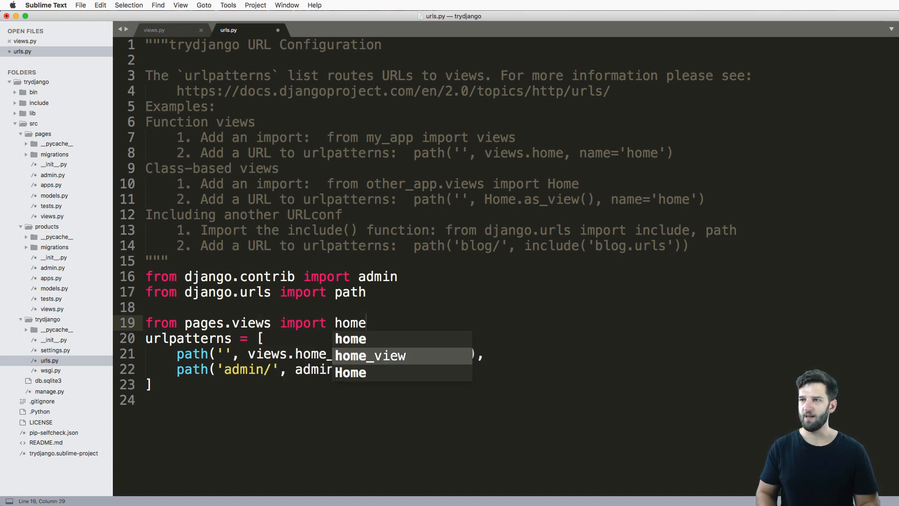